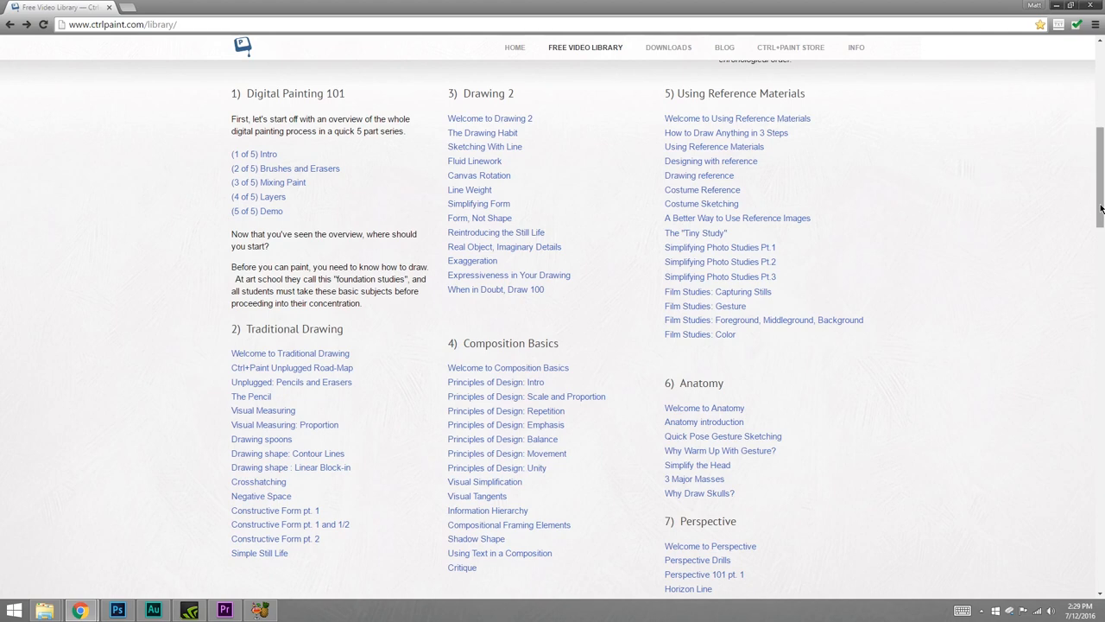
mouse_move(1040, 240)
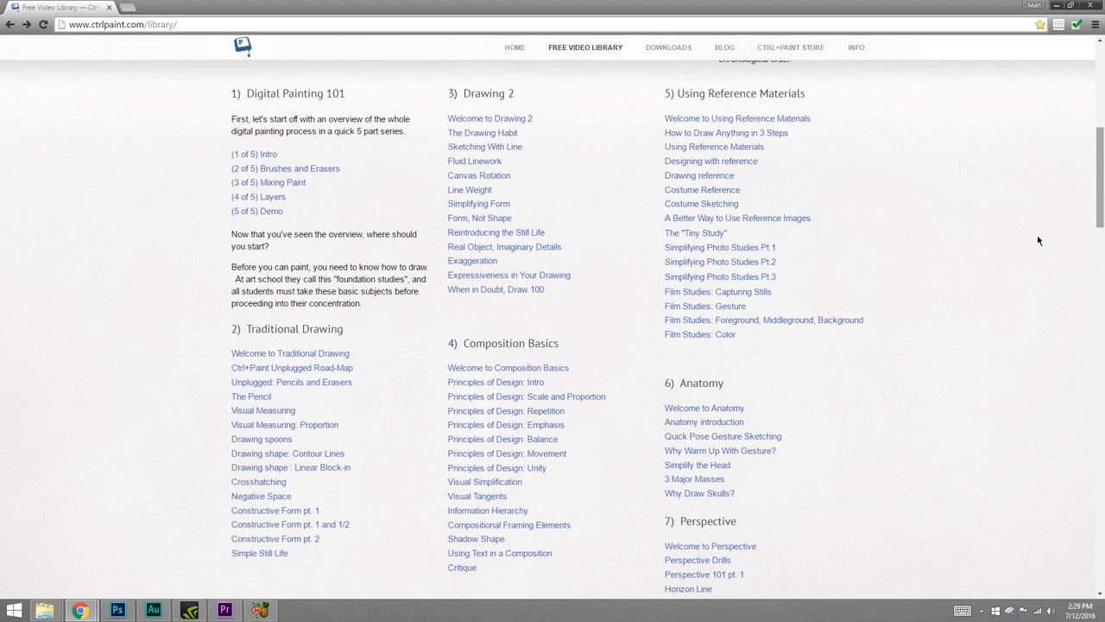
Scroll through the free video library lesson lists.
scroll("down", 3)
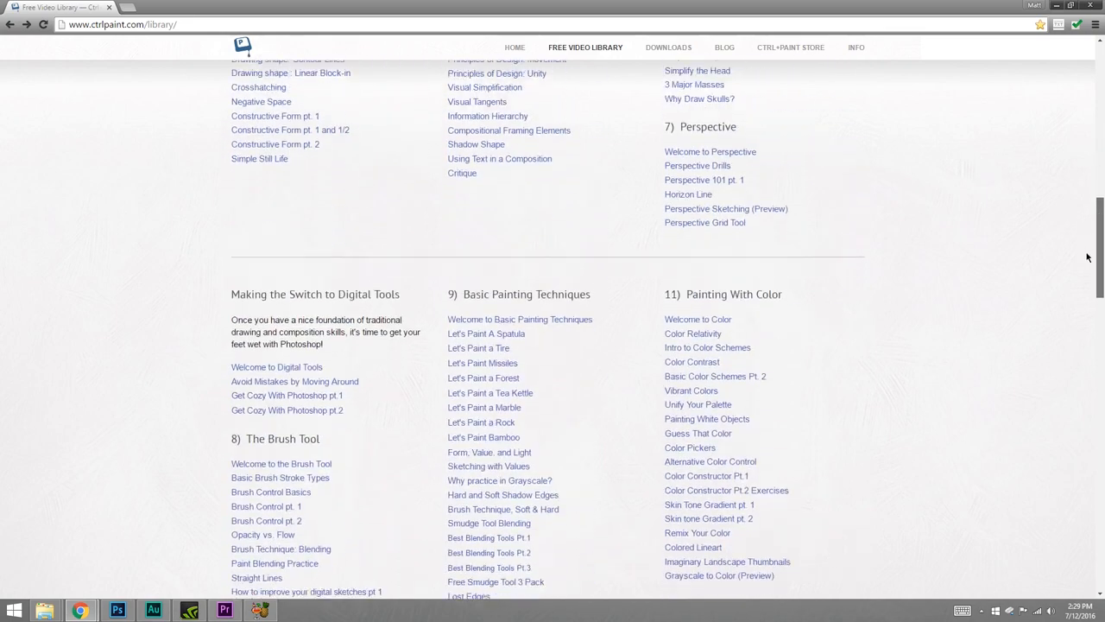
scroll("down", 3)
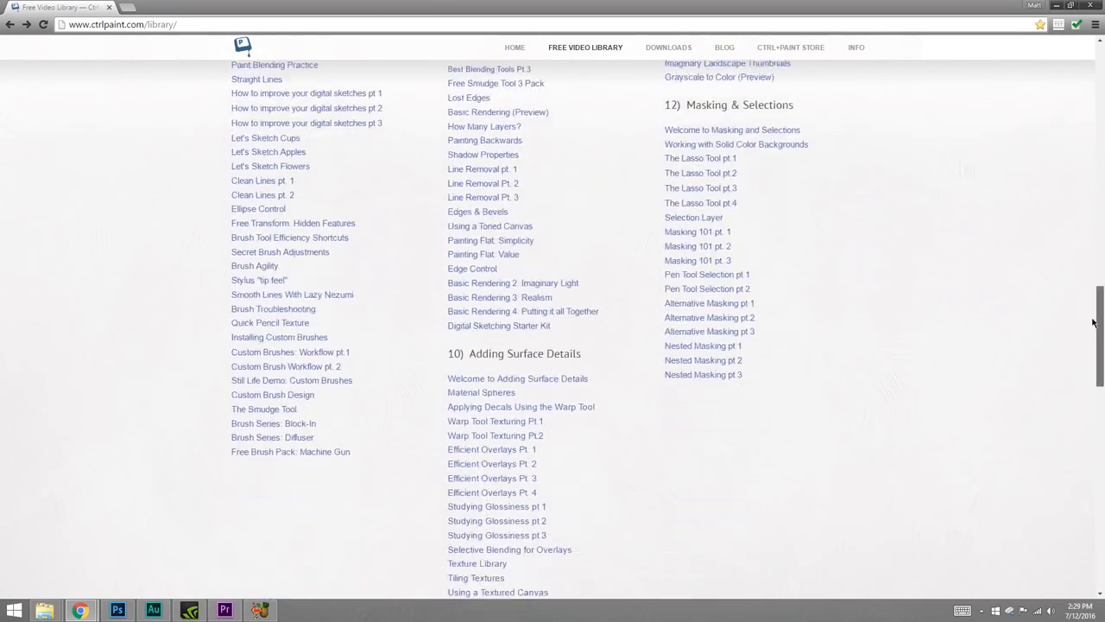
scroll("down", 3)
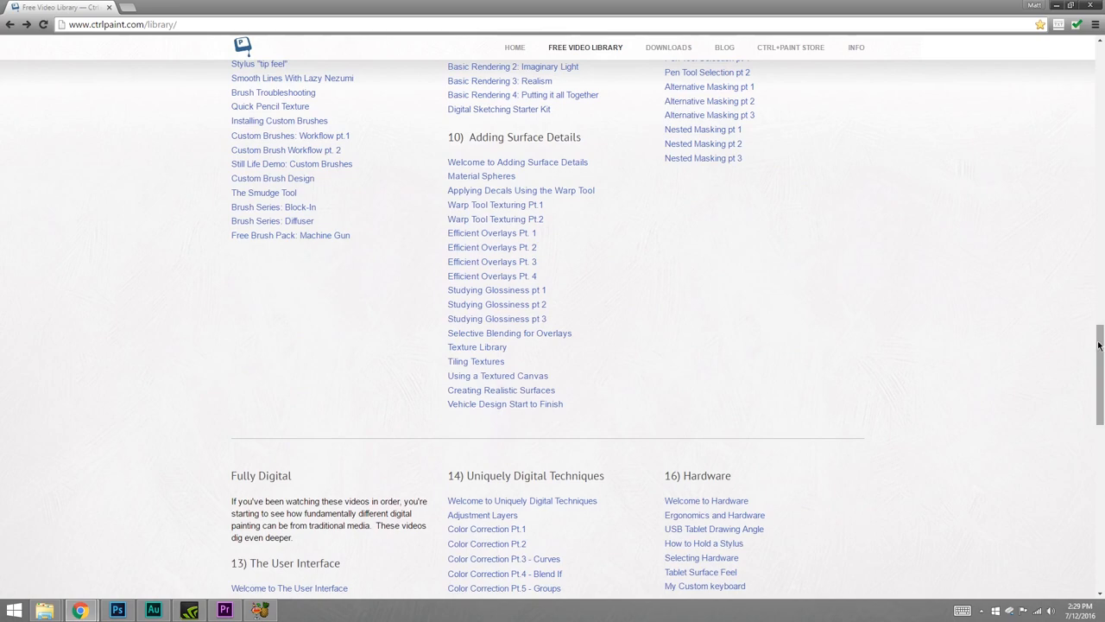
scroll("up", 3)
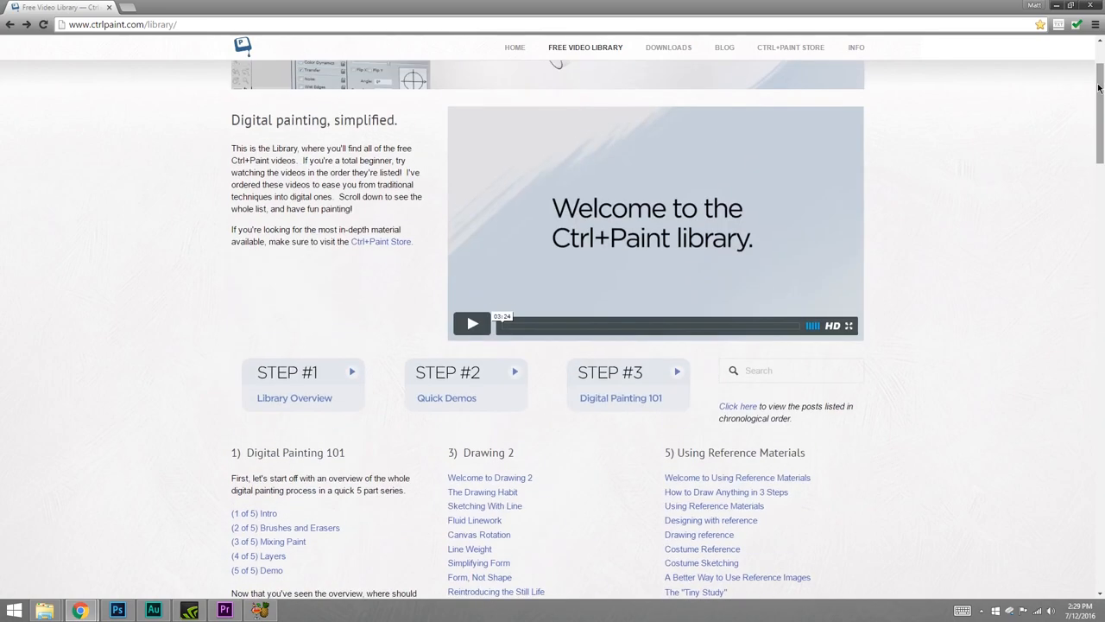
scroll("down", 3)
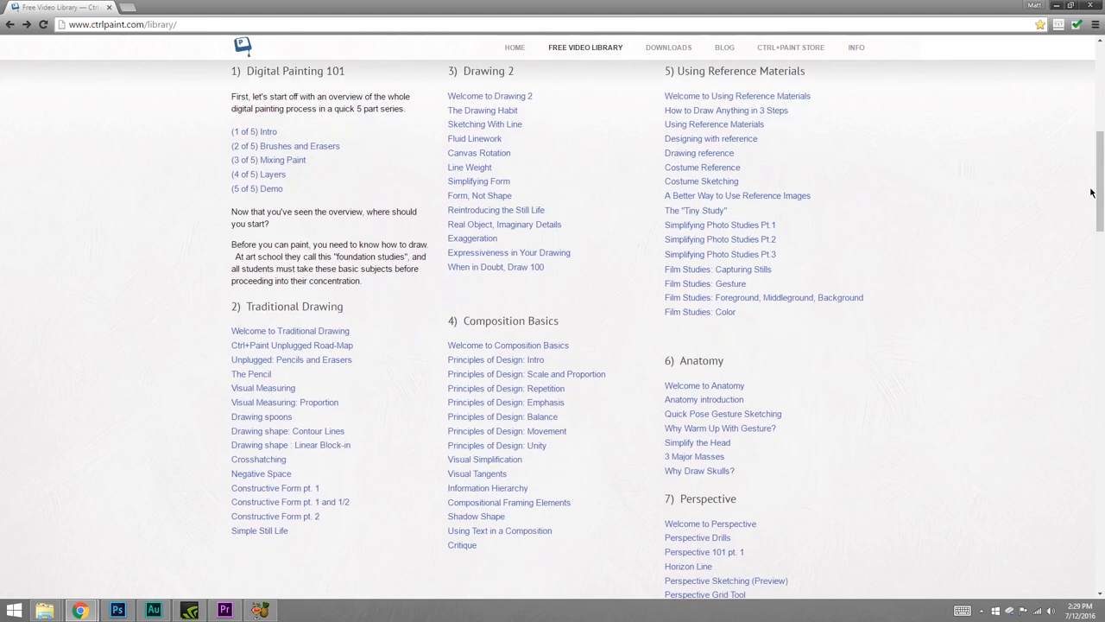
mouse_move(421, 458)
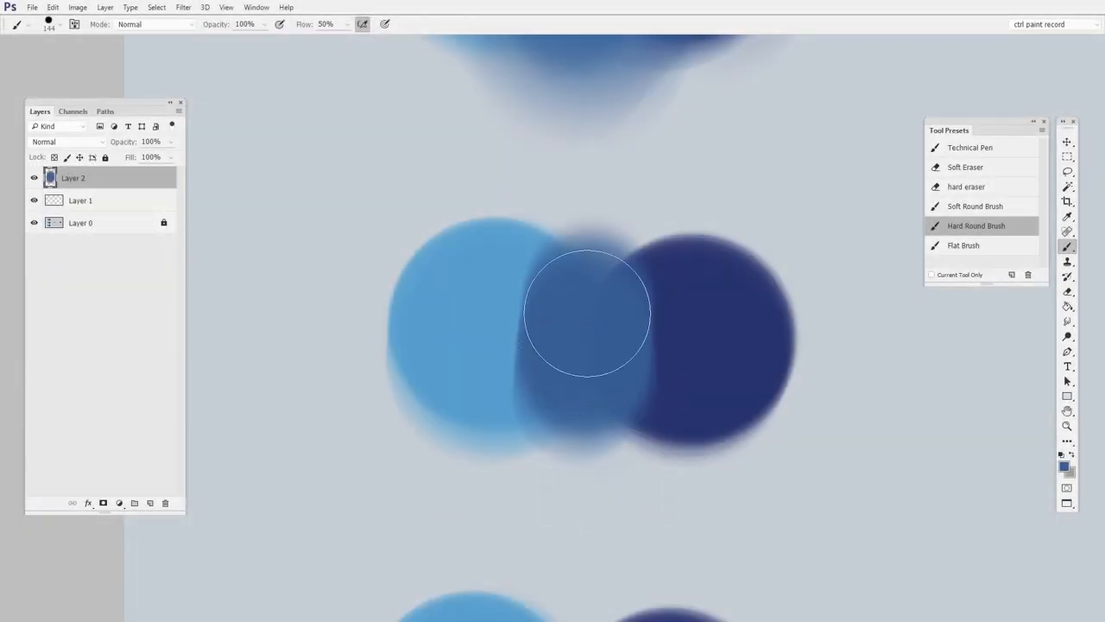
Paint a mid-blue stroke across the overlap of the light and dark blue circles.
left_click_drag(587, 311, 596, 446)
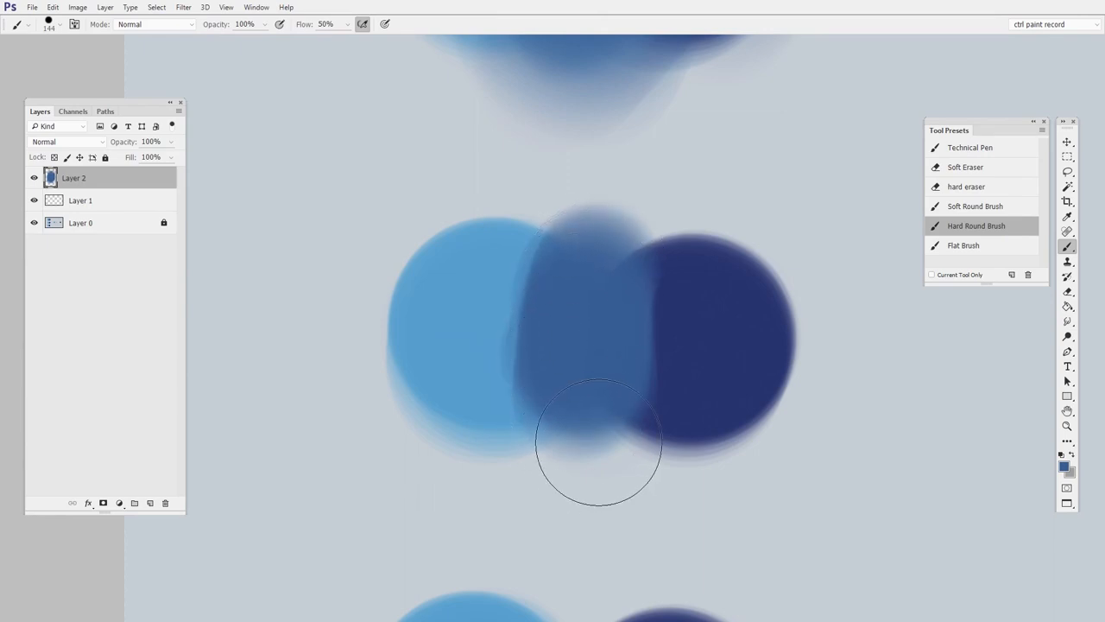
left_click(83, 610)
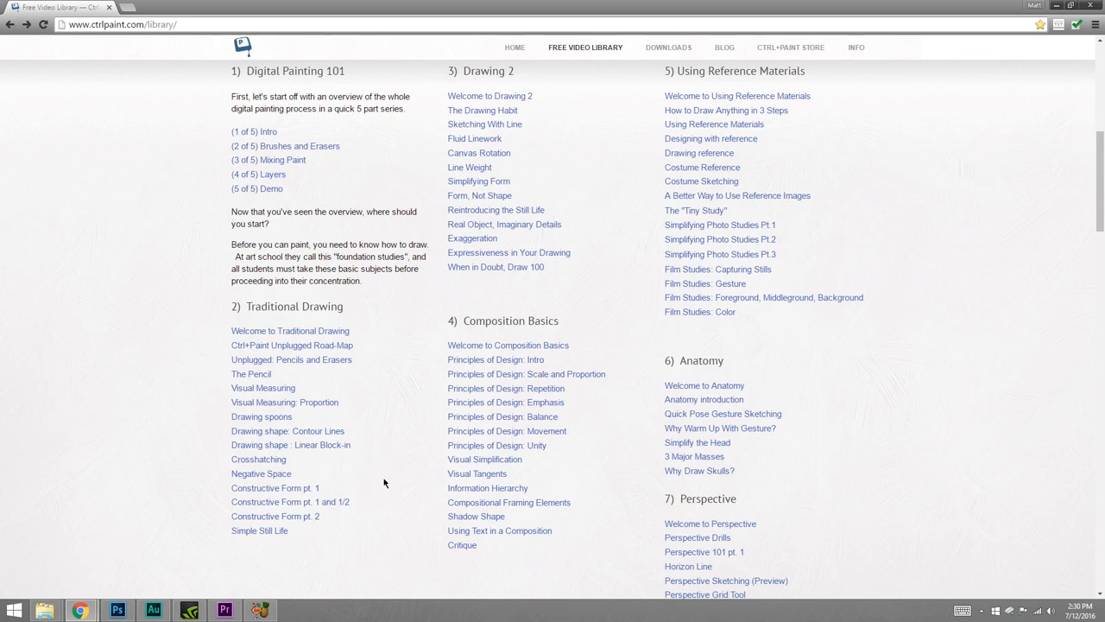
mouse_move(349, 337)
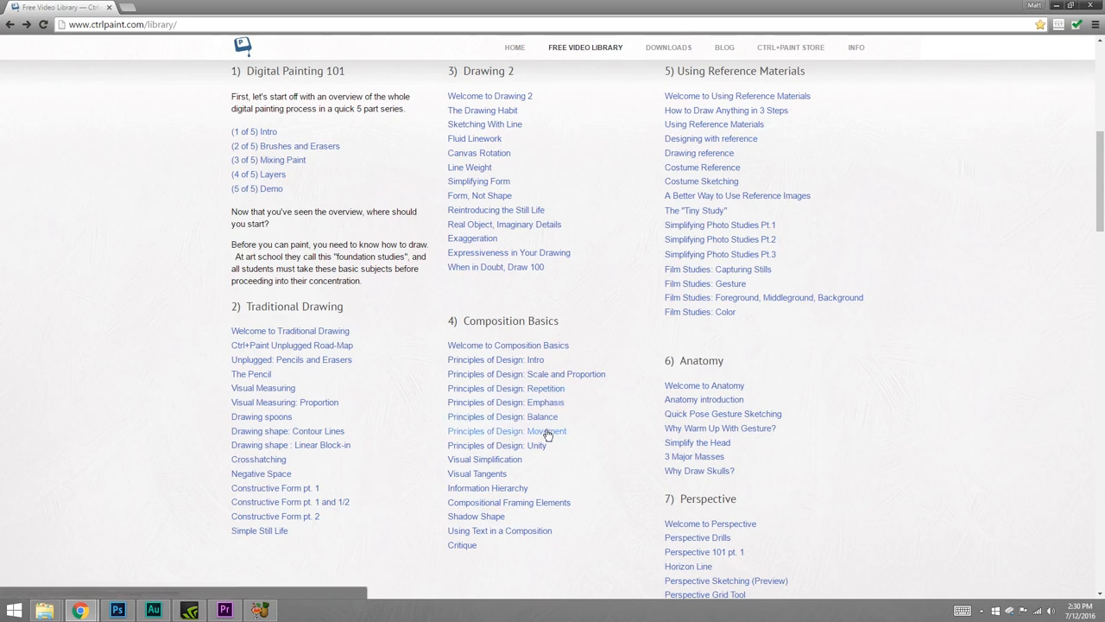
scroll("down", 3)
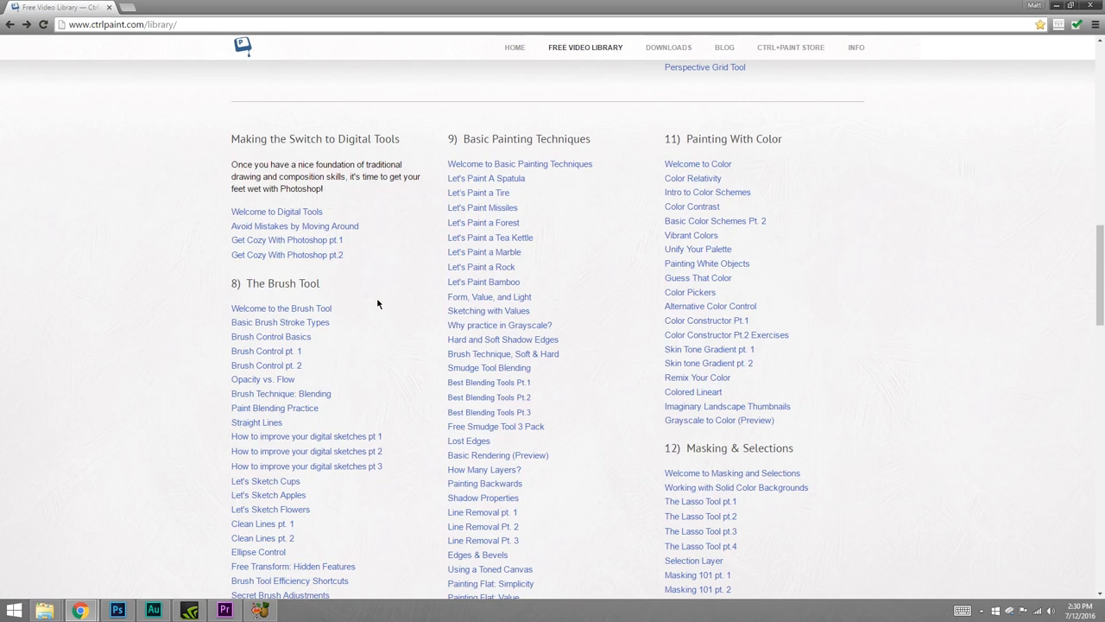
left_click(504, 14)
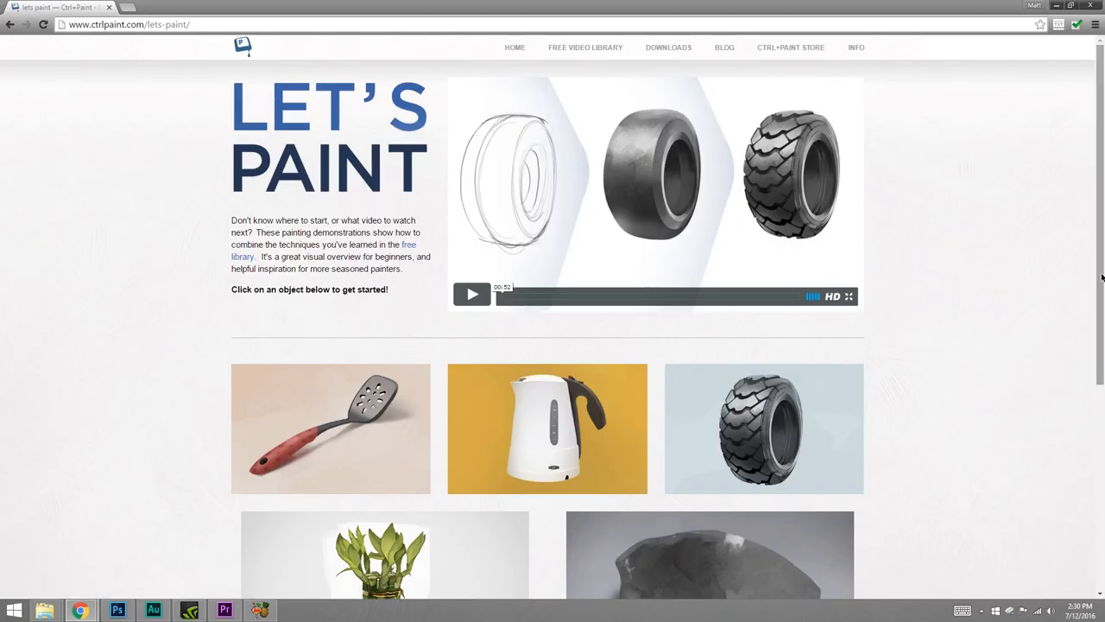
Browse the Let's Paint thumbnails and bring up the Let's Paint A Spatula demonstration.
scroll("down", 3)
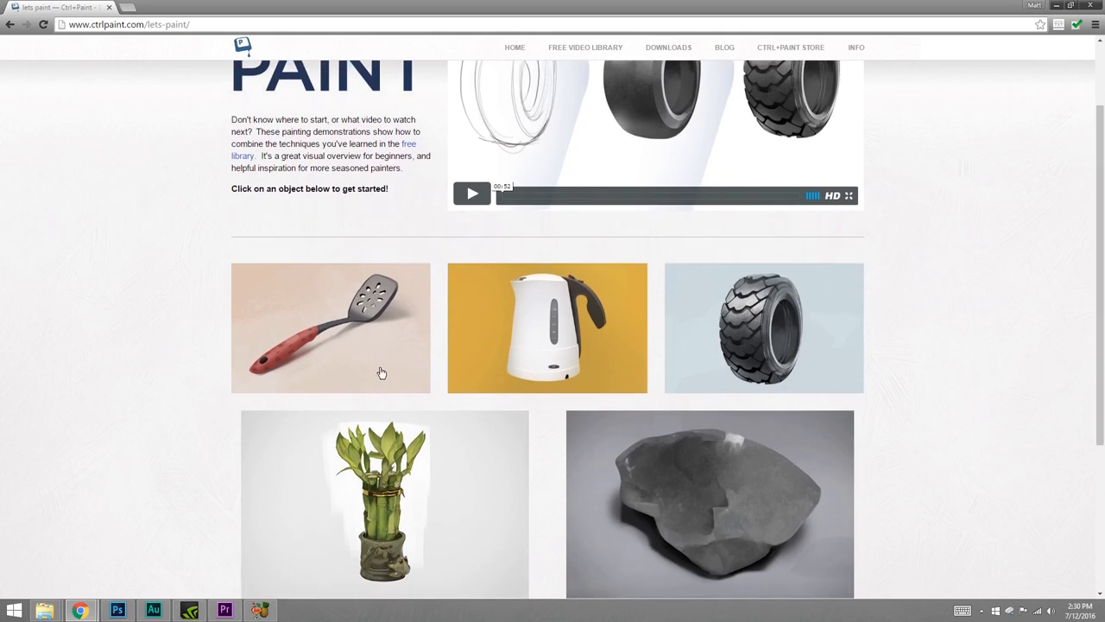
mouse_move(508, 373)
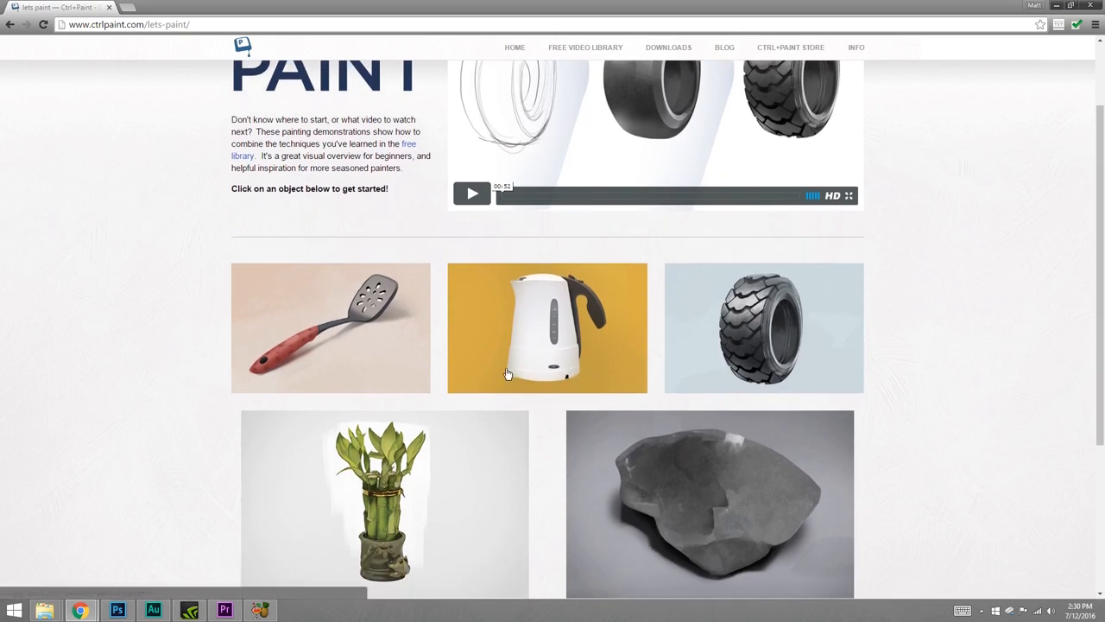
mouse_move(1064, 345)
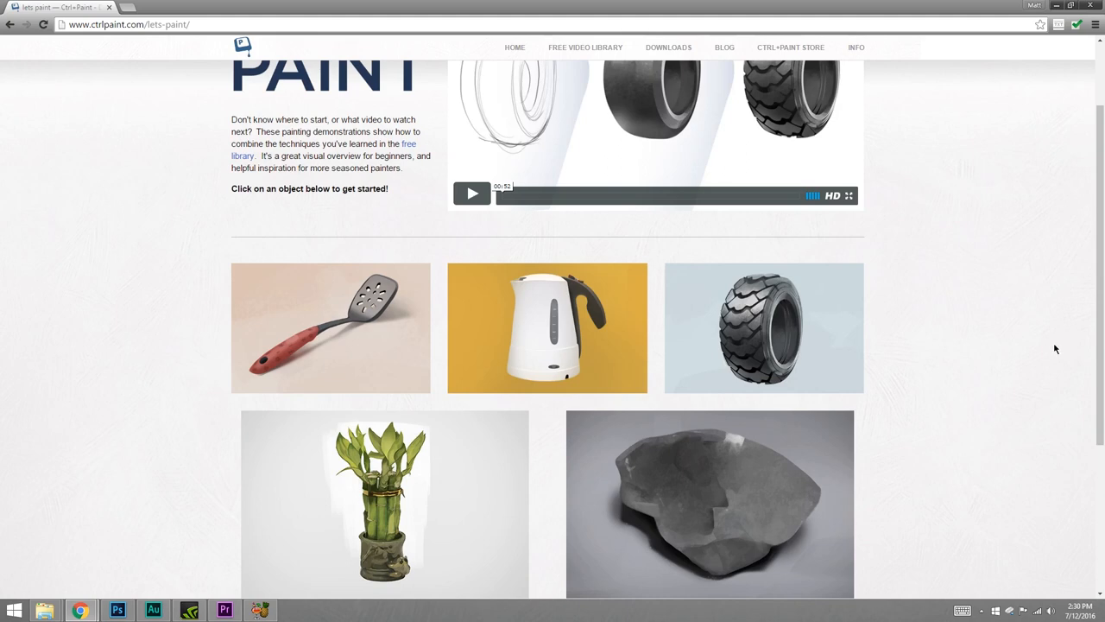
left_click(332, 329)
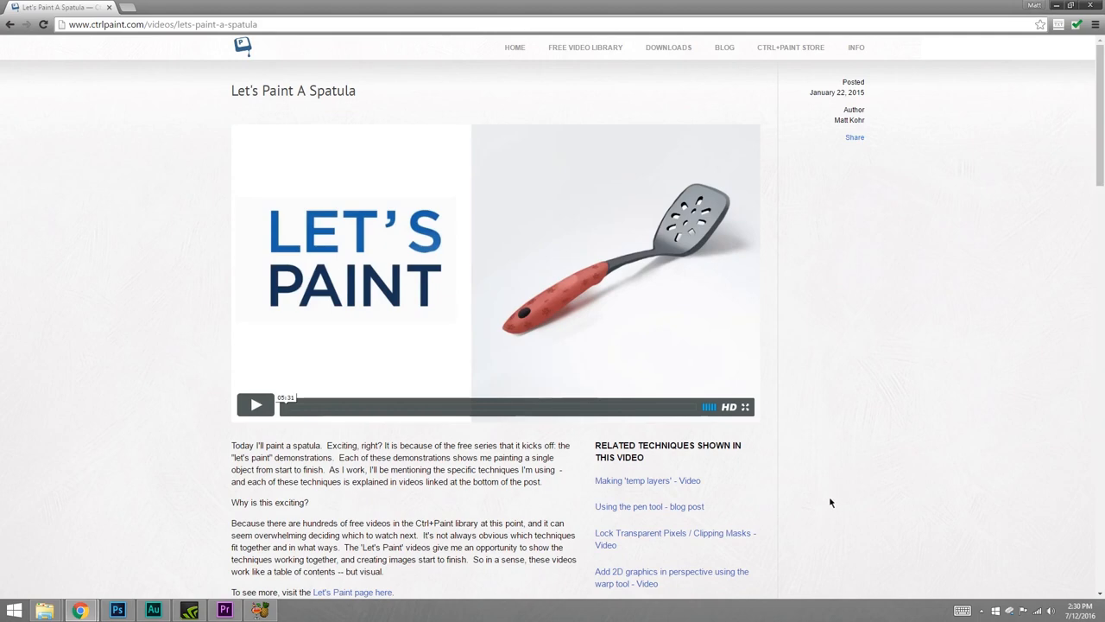
mouse_move(822, 506)
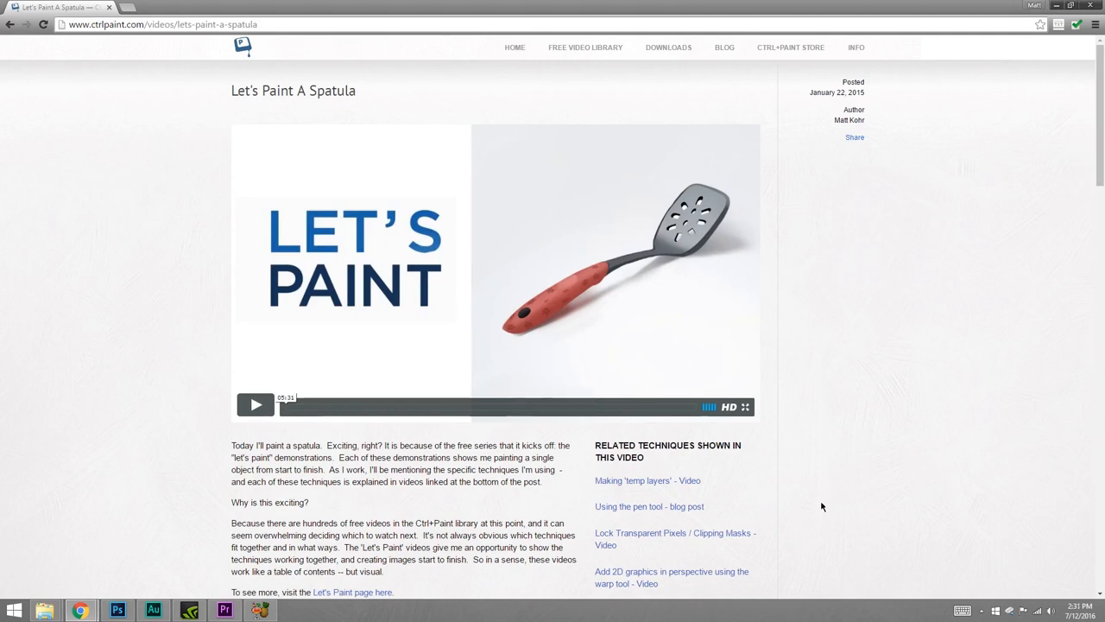
Browse more Let's Paint object thumbnails and the traditional-versus-digital tools segment.
left_click(352, 590)
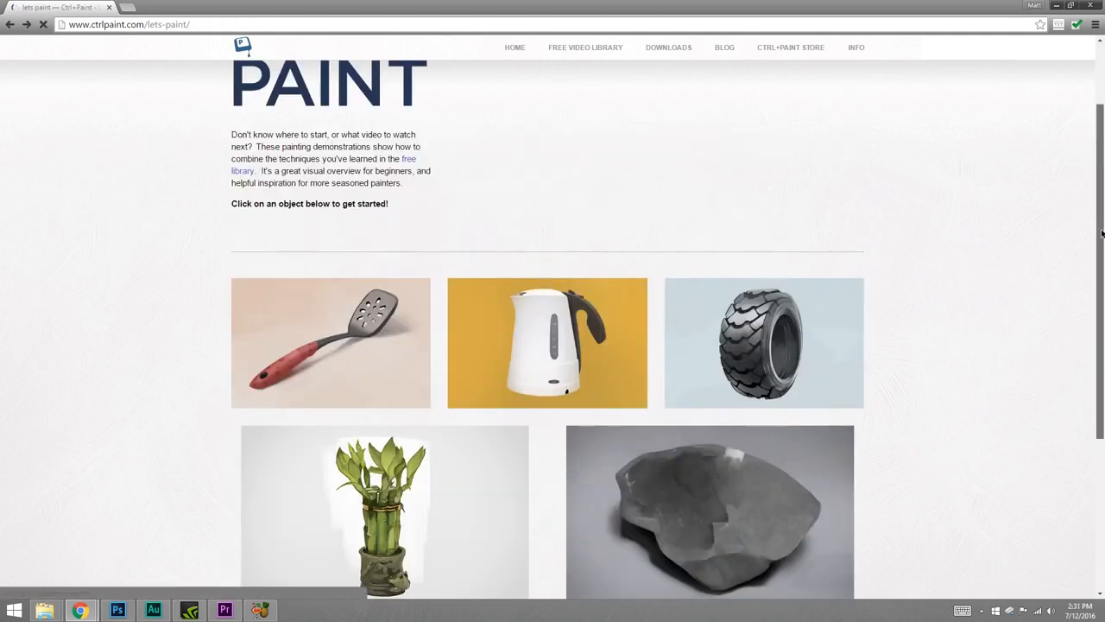
scroll("down", 3)
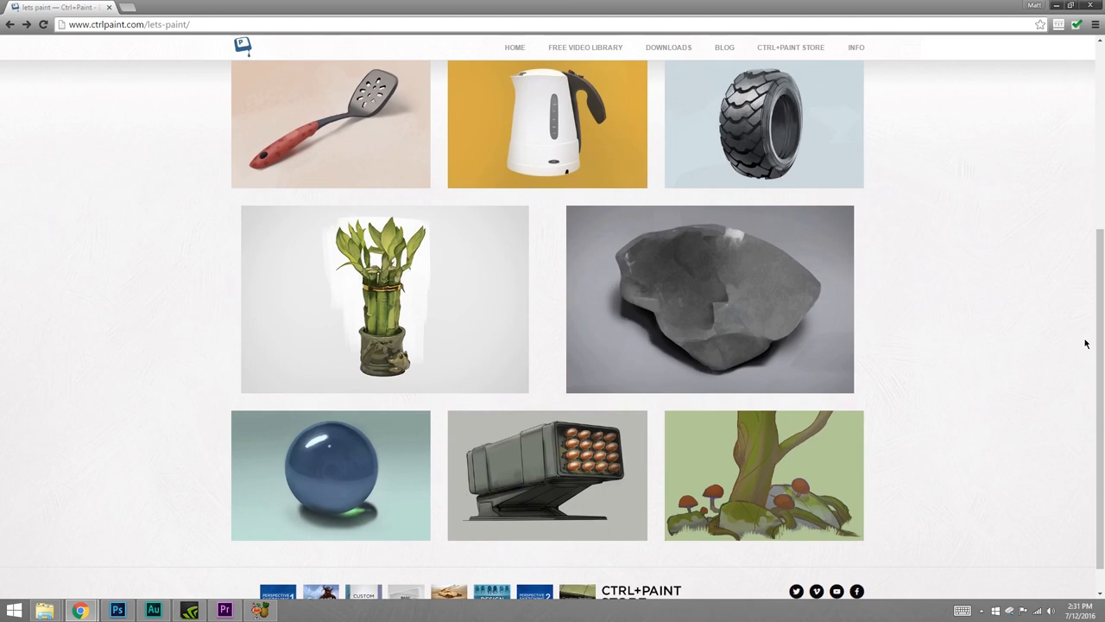
mouse_move(882, 430)
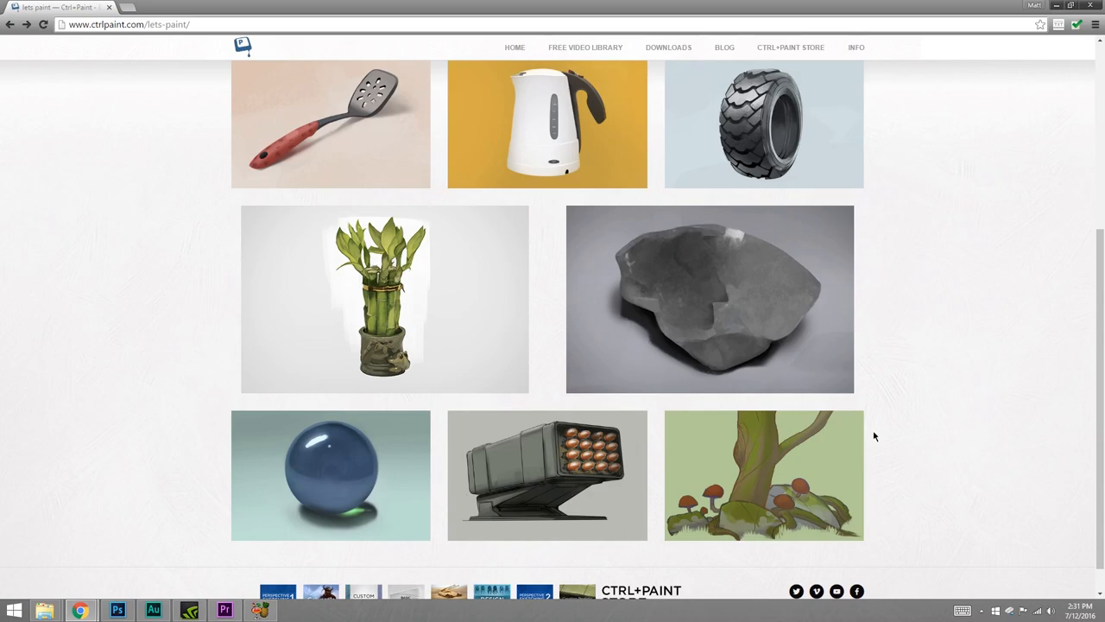
left_click(118, 610)
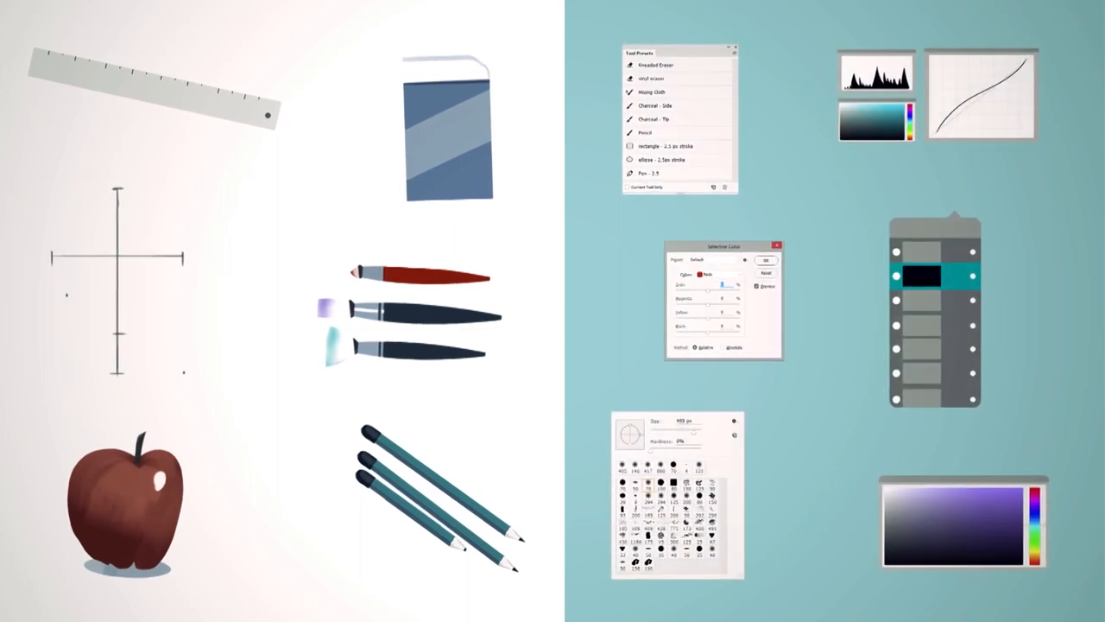
left_click(81, 611)
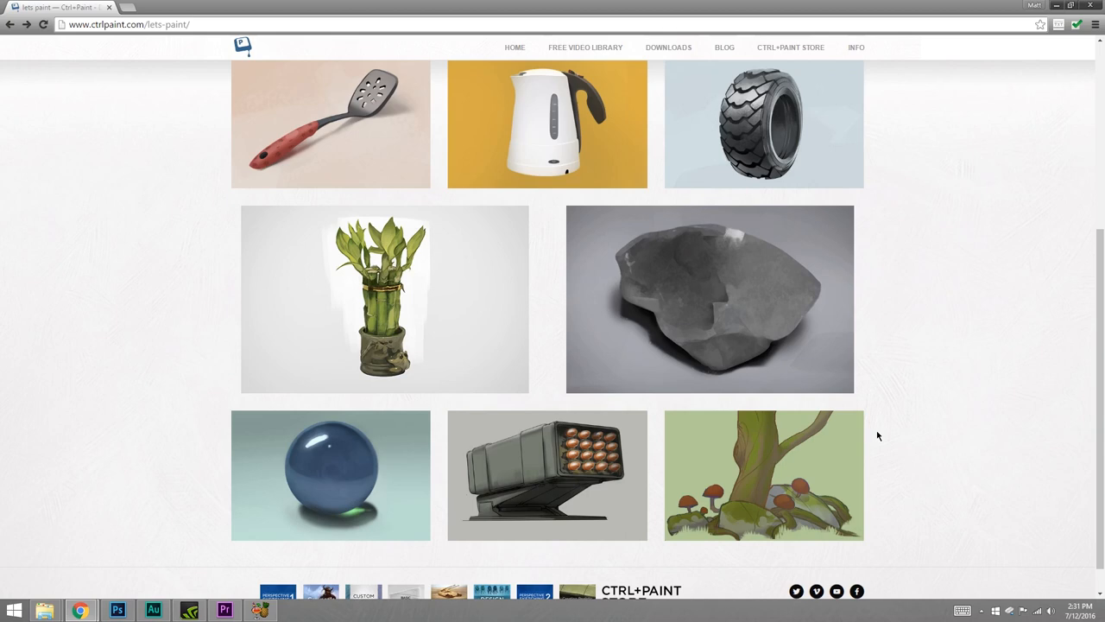
scroll("up", 3)
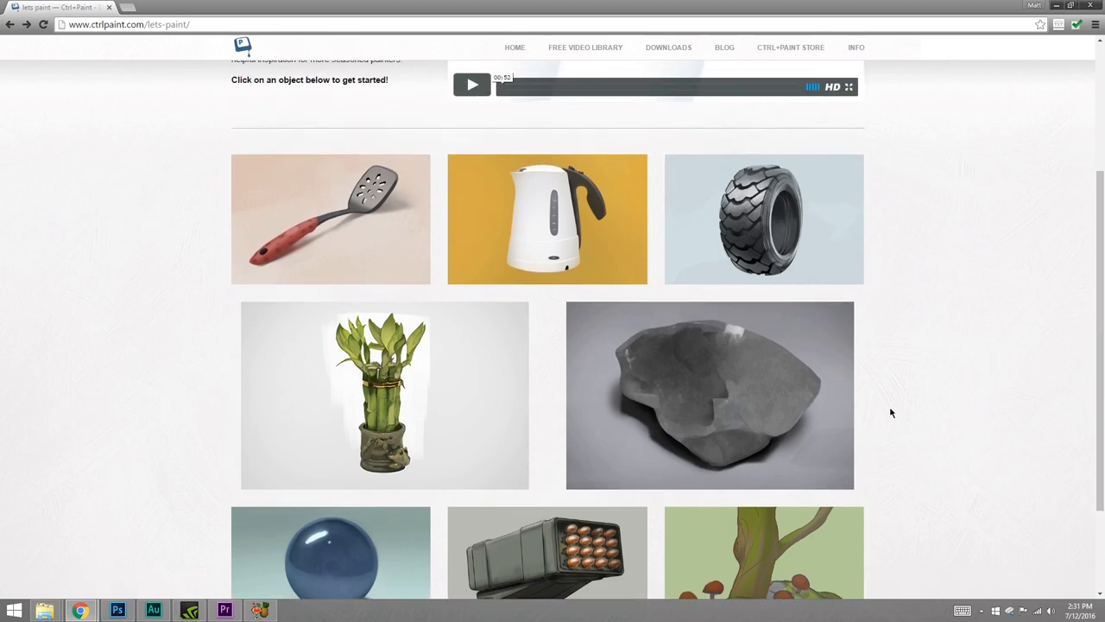
mouse_move(879, 425)
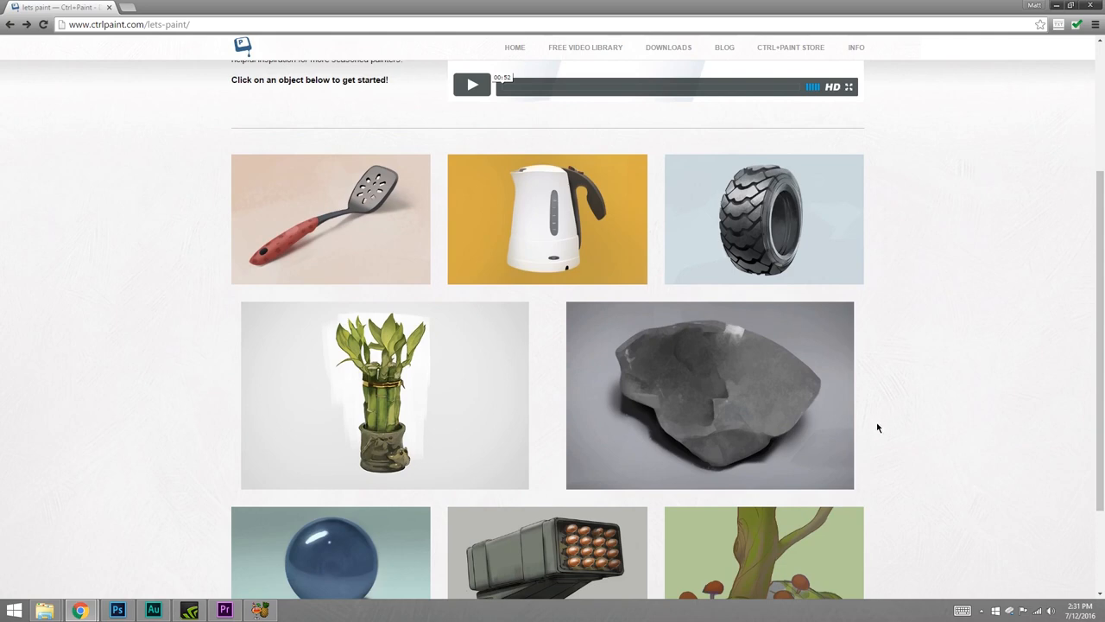
mouse_move(873, 431)
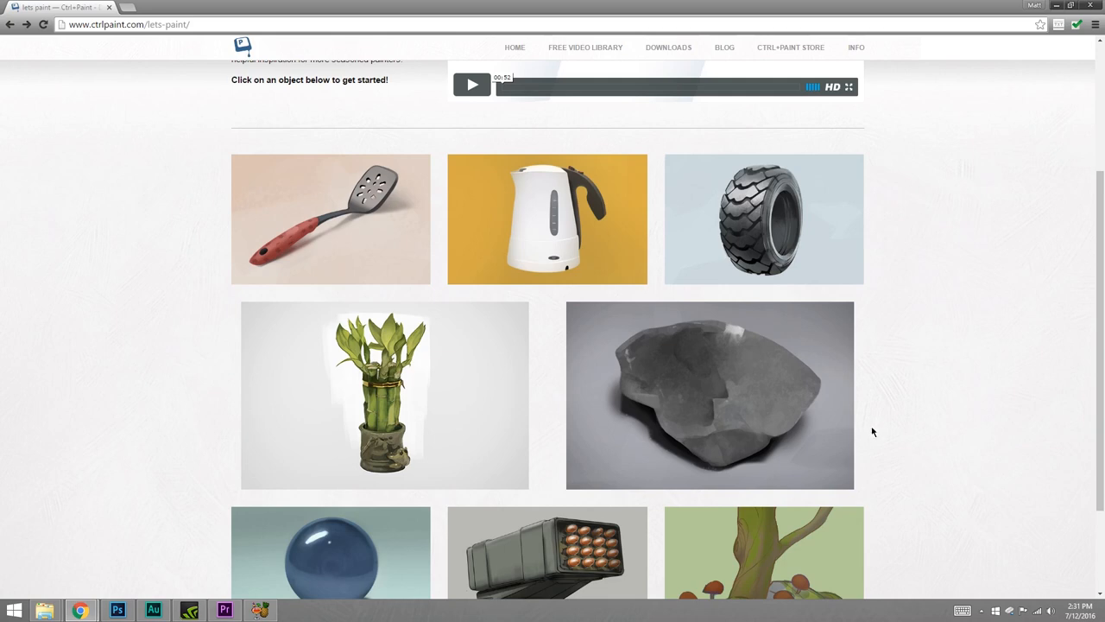
mouse_move(882, 429)
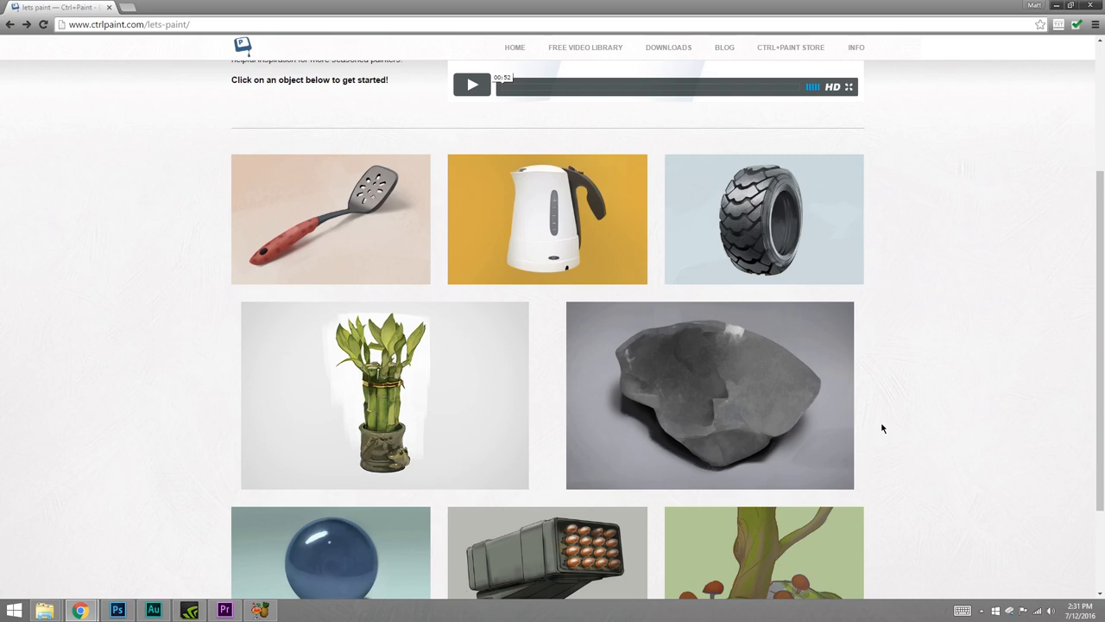
scroll("down", 3)
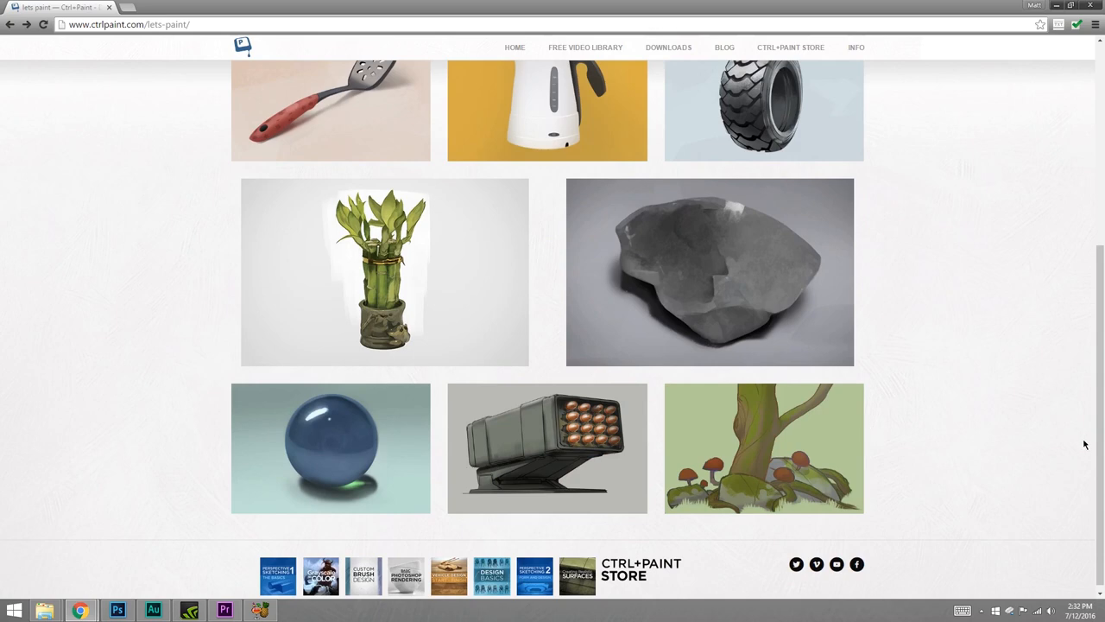
scroll("up", 3)
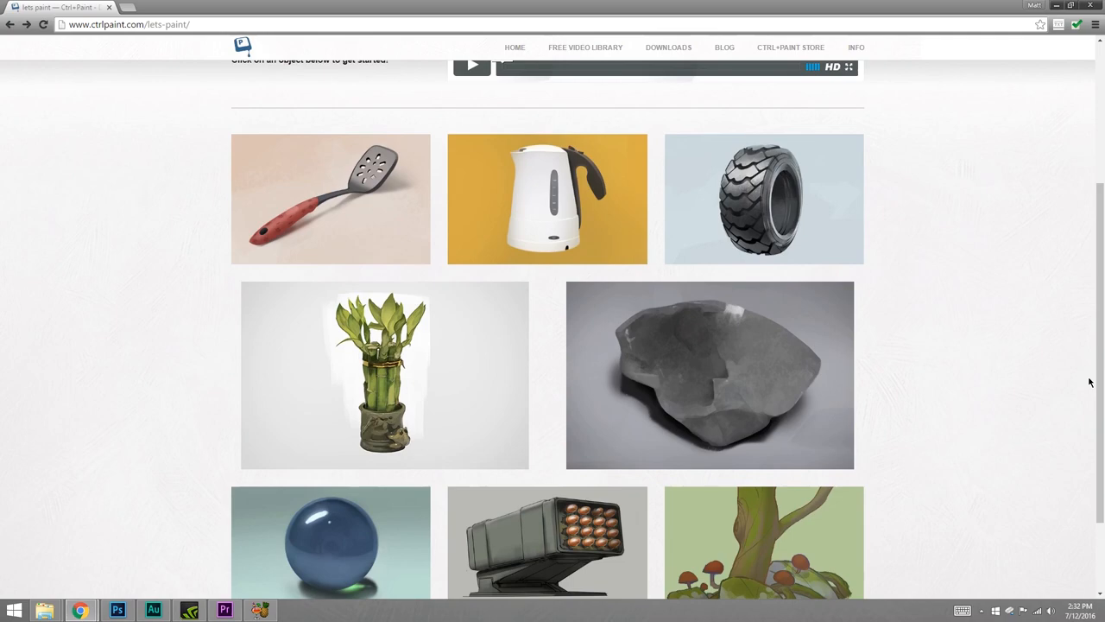
left_click(583, 48)
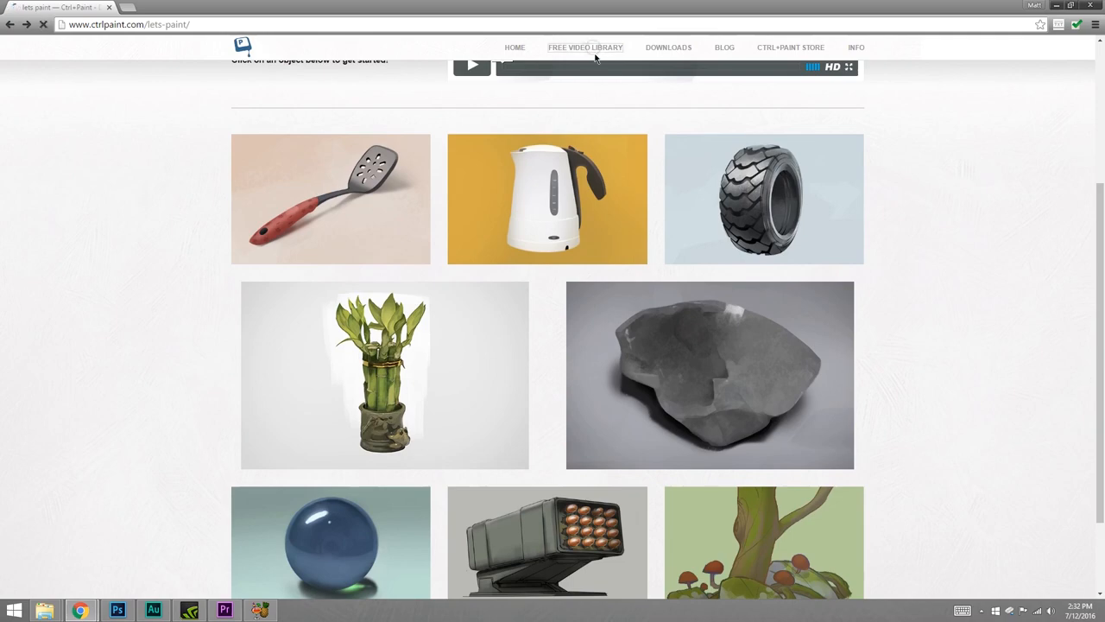
Visit the free video library from the top navigation and scroll through its topic lists.
left_click(584, 49)
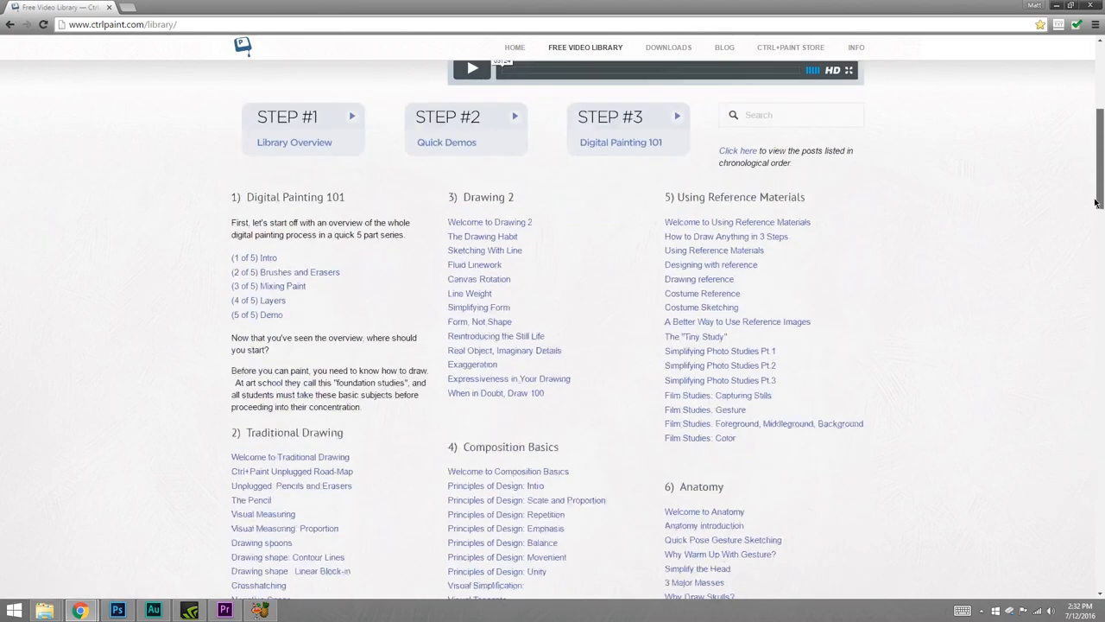
scroll("down", 3)
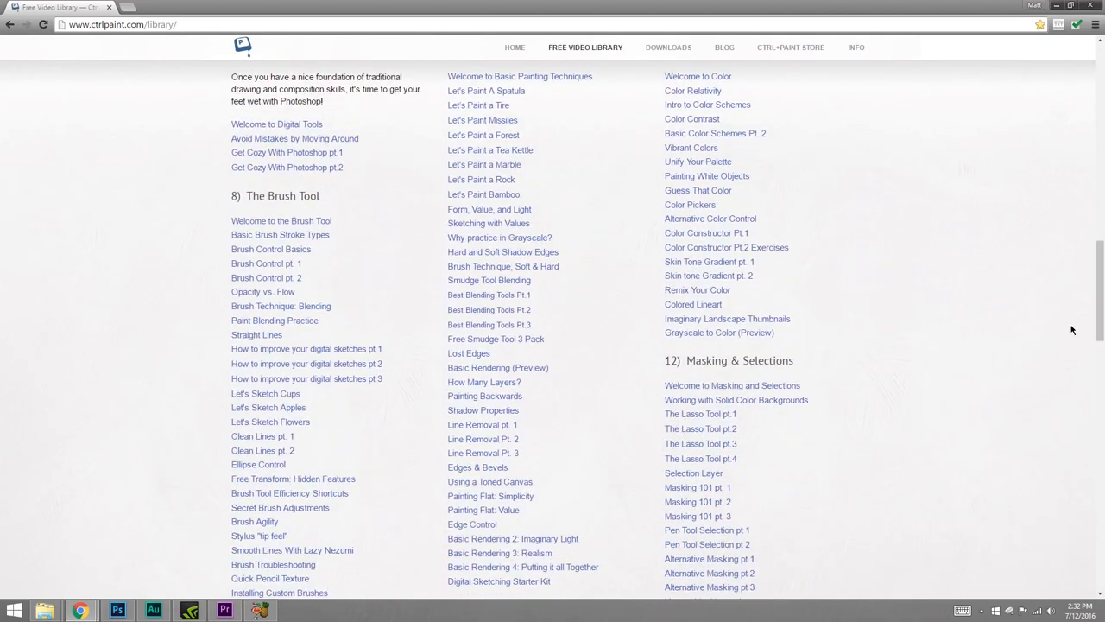
mouse_move(307, 297)
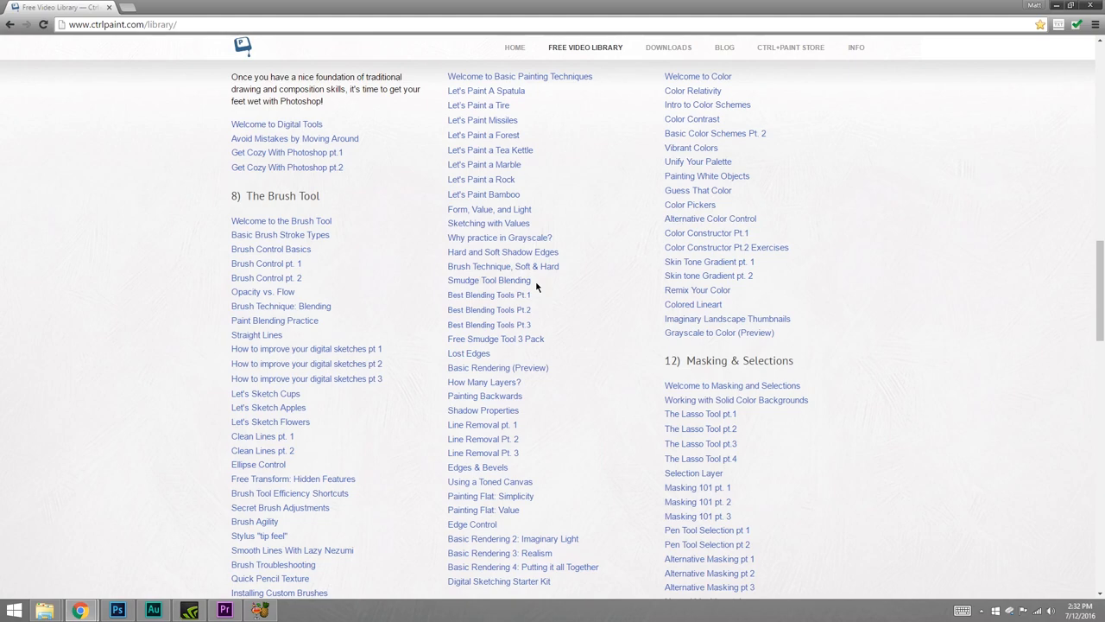
scroll("up", 3)
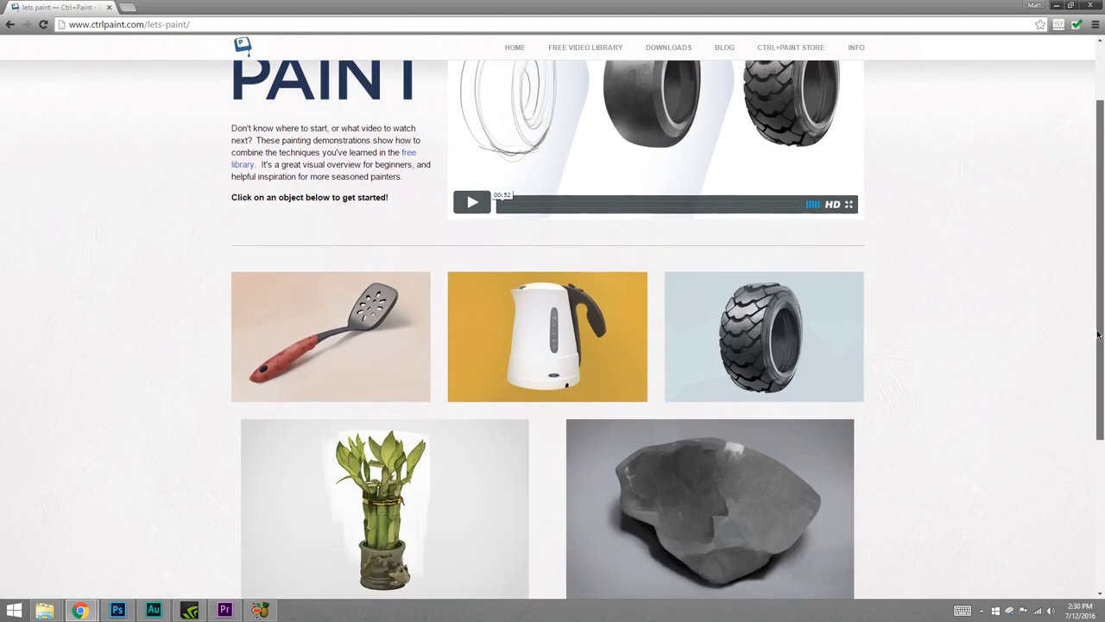
Scroll up the Let's Paint page to its intro and object thumbnails.
scroll("up", 3)
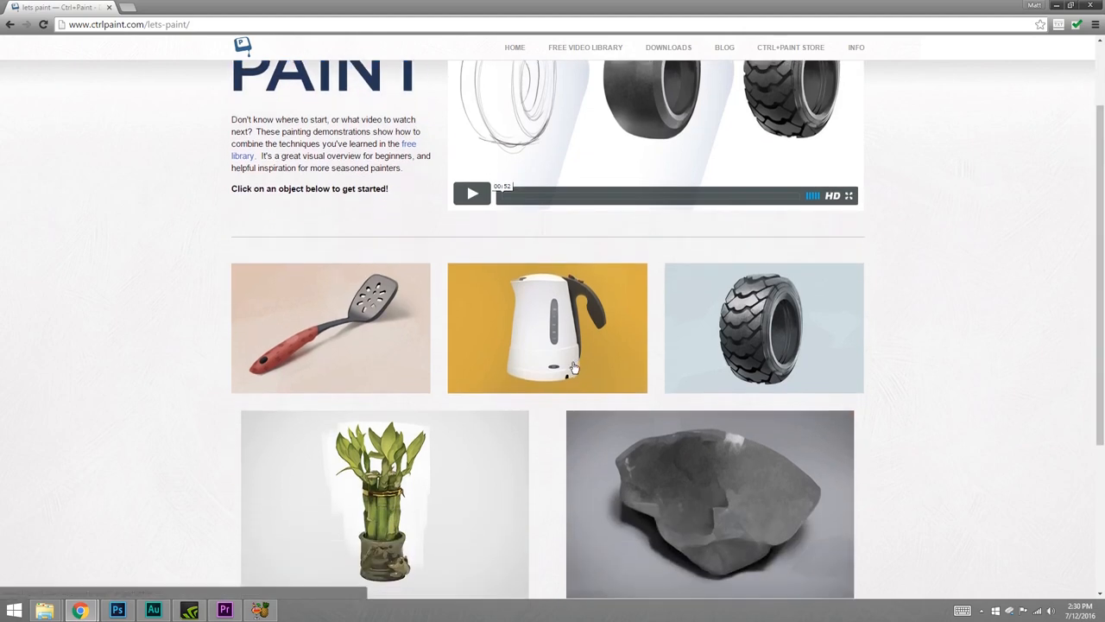
mouse_move(510, 390)
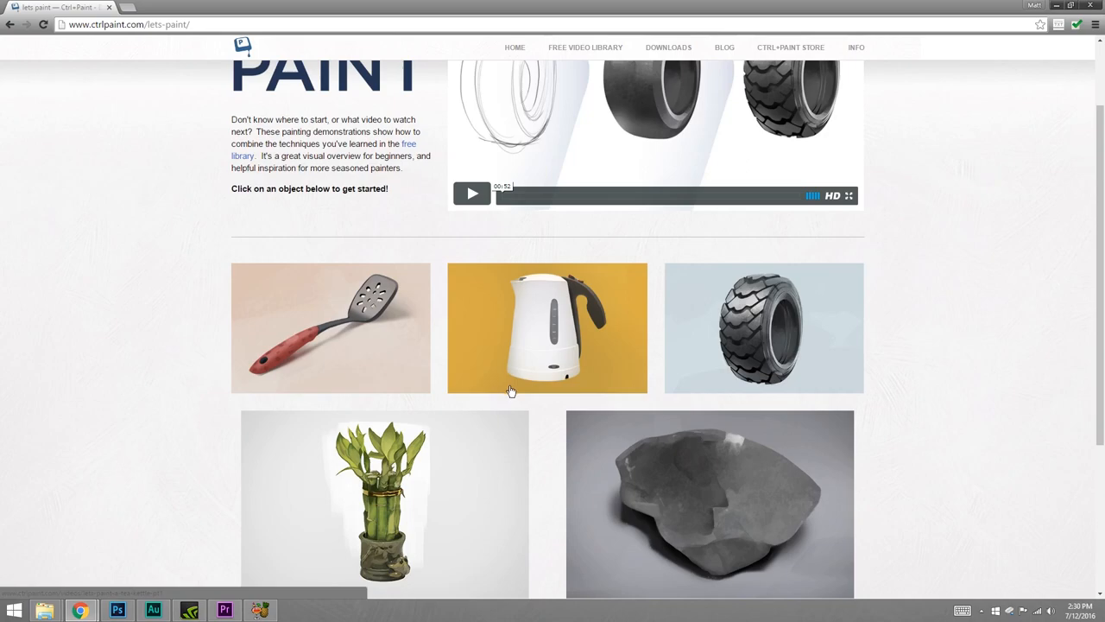